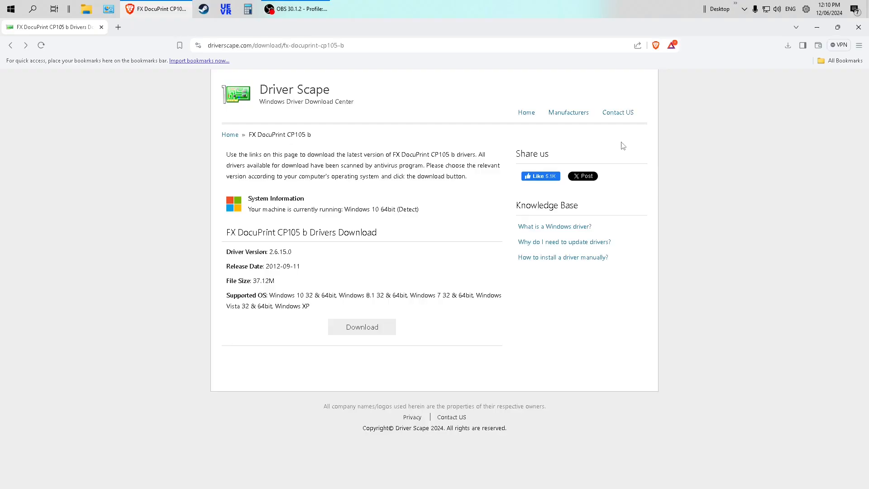
pyautogui.moveTo(607, 140)
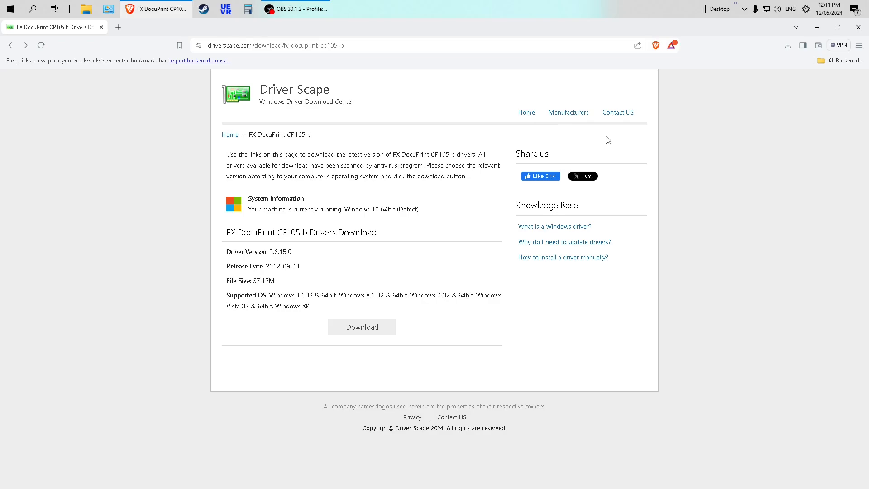
pyautogui.moveTo(852, 322)
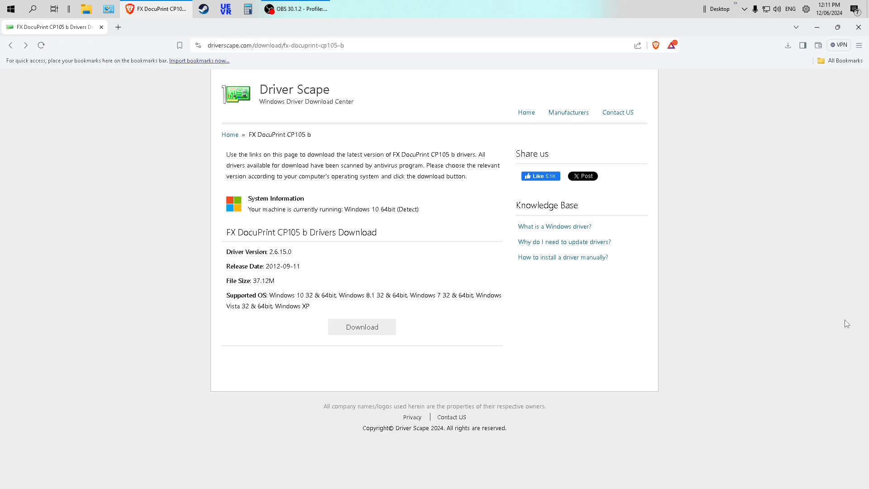
pyautogui.moveTo(840, 323)
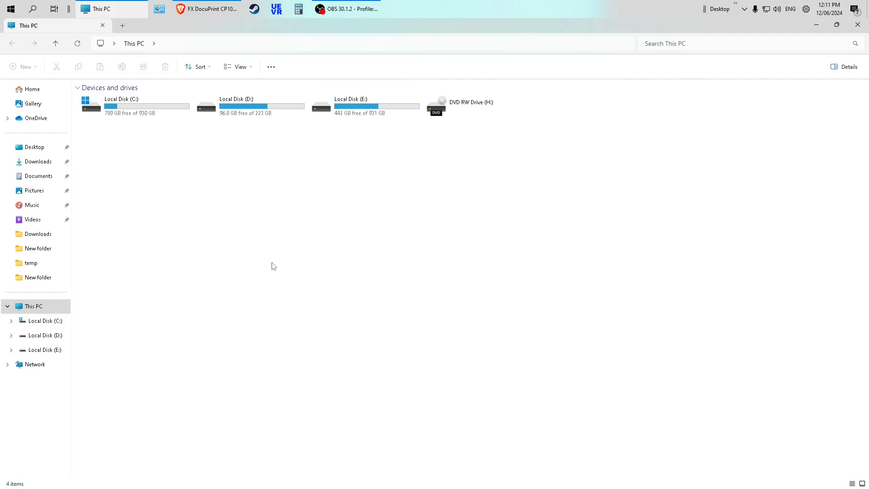
pyautogui.moveTo(283, 274)
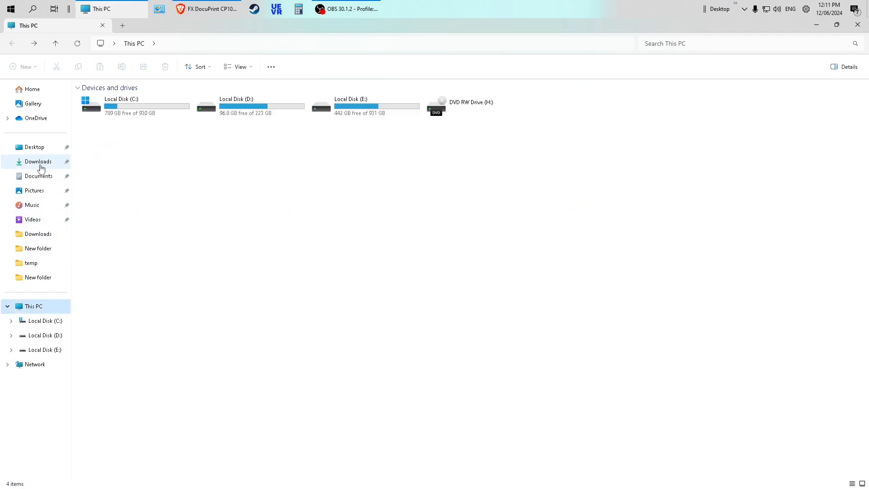
# Open the xerox DocuPrint CP105b driver zip from the Downloads folder
pyautogui.click(37, 161)
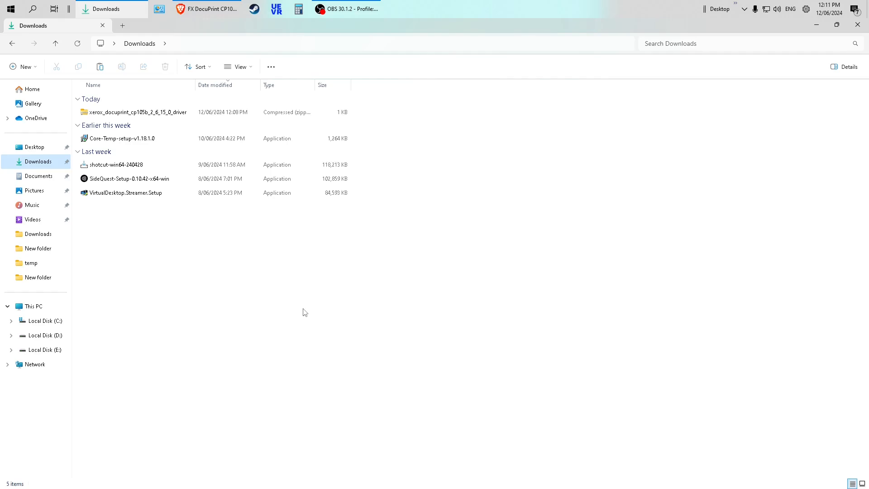
pyautogui.click(136, 111)
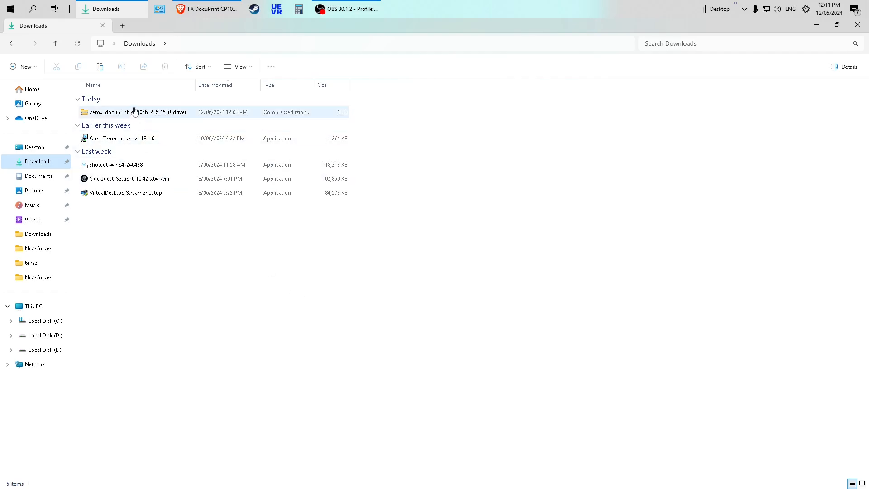
pyautogui.doubleClick(136, 112)
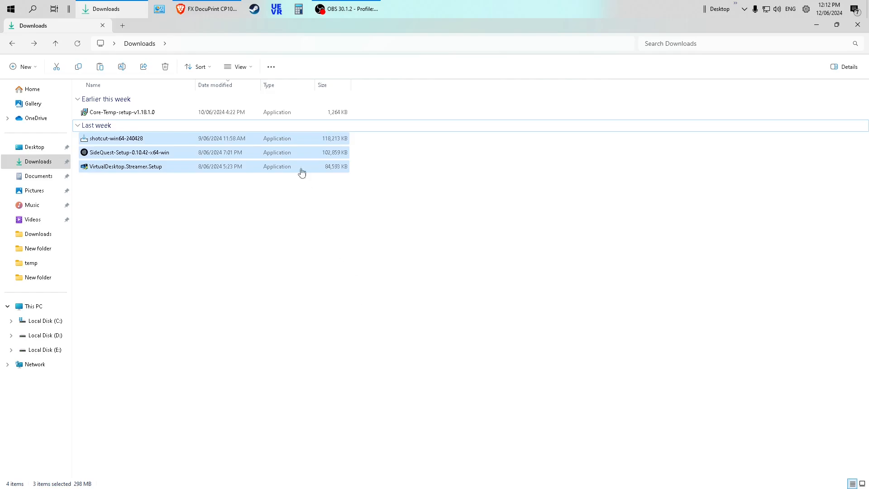
pyautogui.moveTo(206, 9)
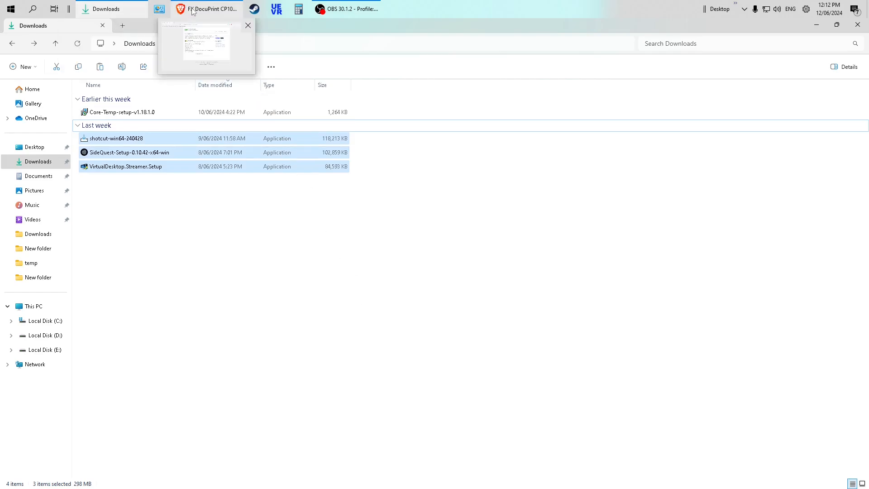
# Switch to Brave's CP105 b download page and select then deselect the model name
pyautogui.click(207, 9)
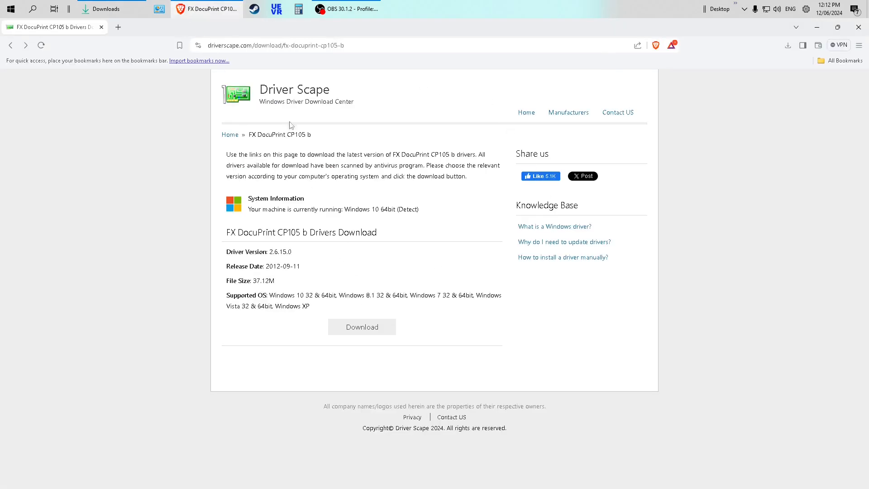
pyautogui.moveTo(428, 239)
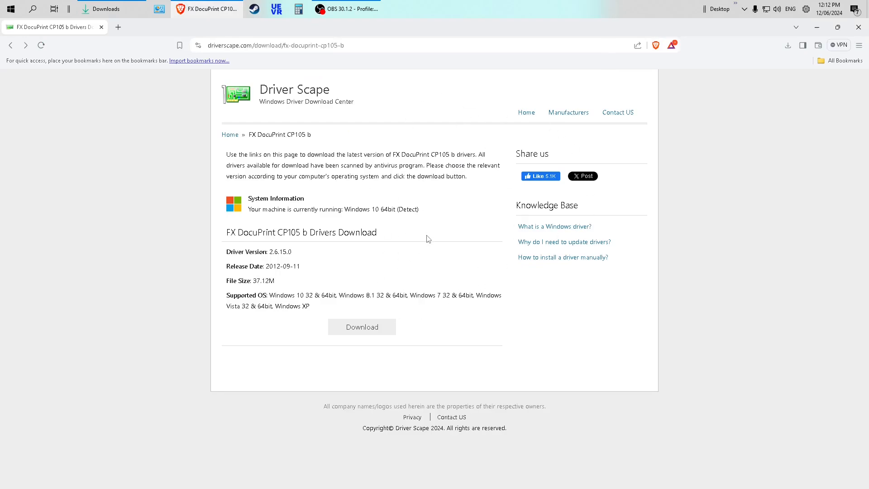
pyautogui.moveTo(242, 243)
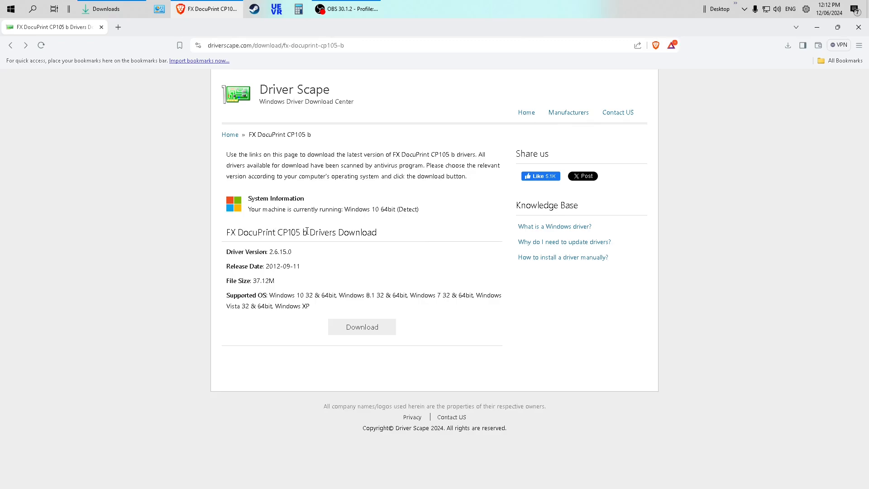
pyautogui.doubleClick(258, 232)
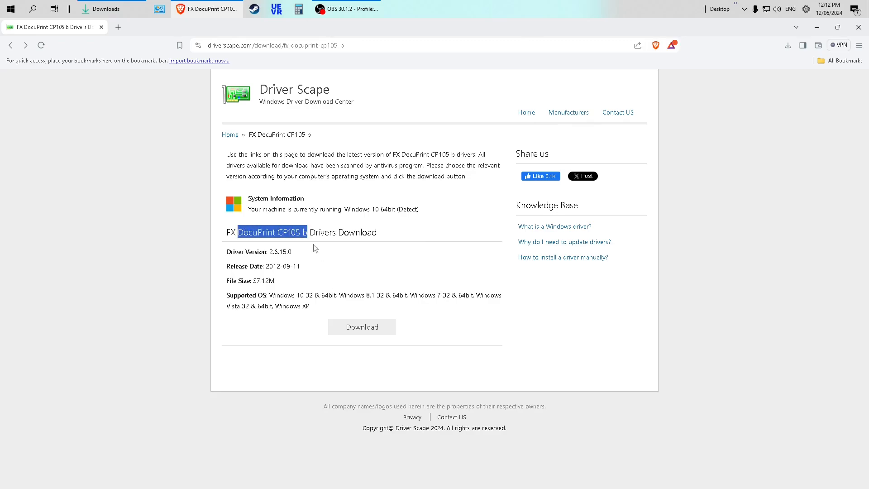
pyautogui.moveTo(366, 50)
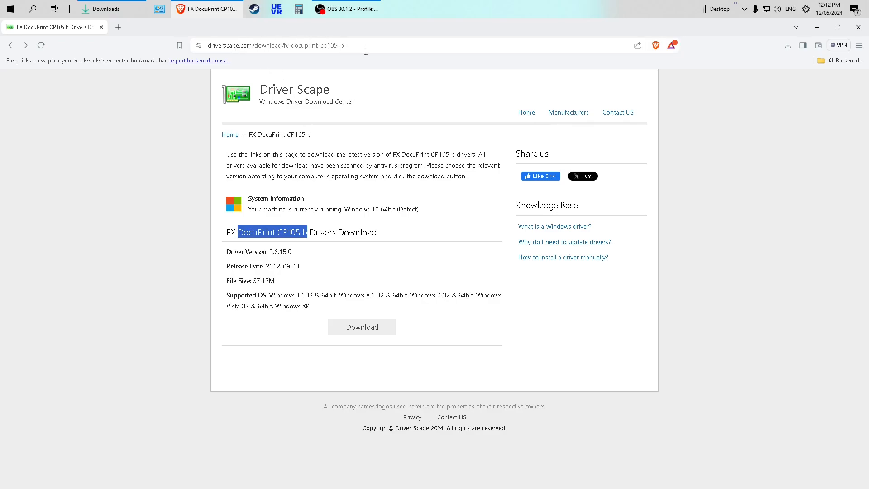
pyautogui.moveTo(396, 465)
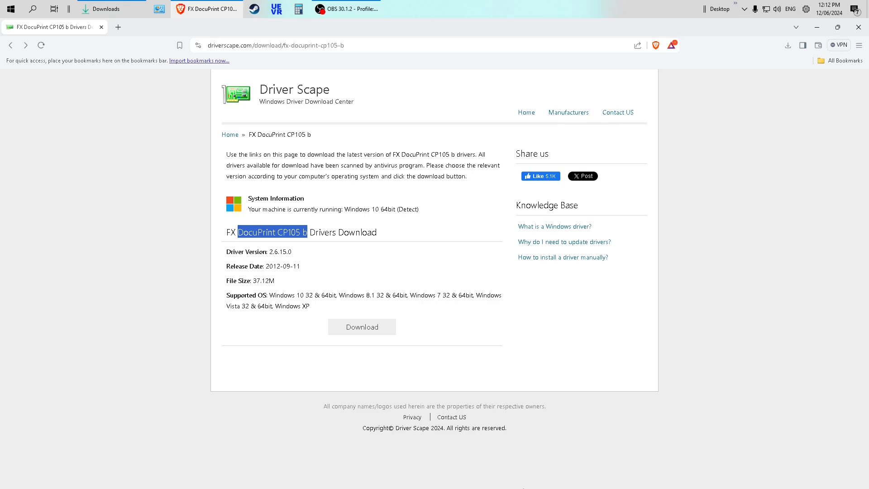
pyautogui.click(490, 352)
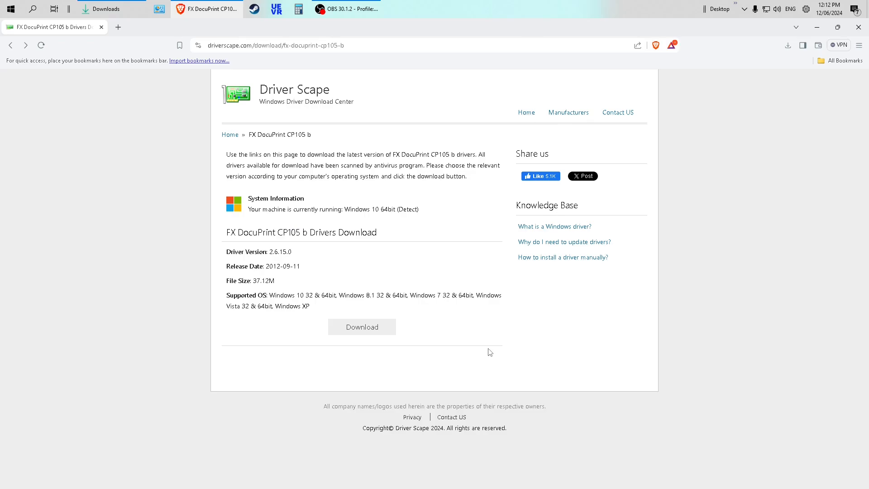
pyautogui.moveTo(508, 314)
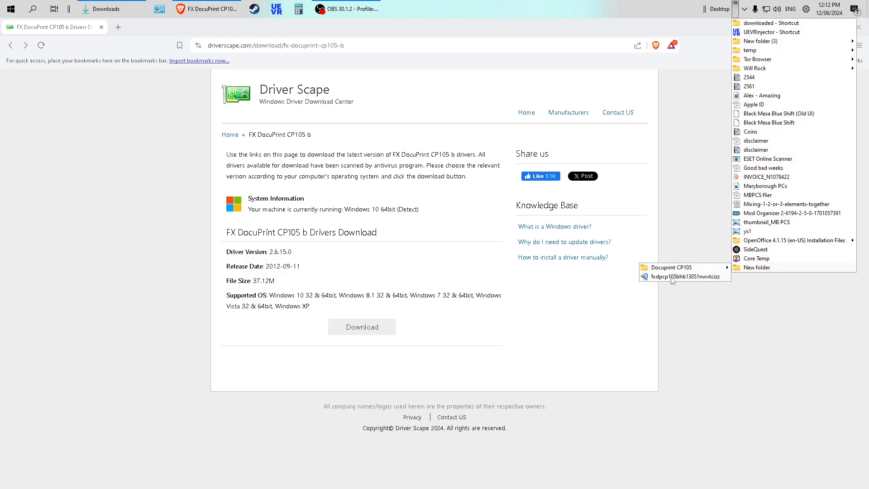
pyautogui.moveTo(684, 276)
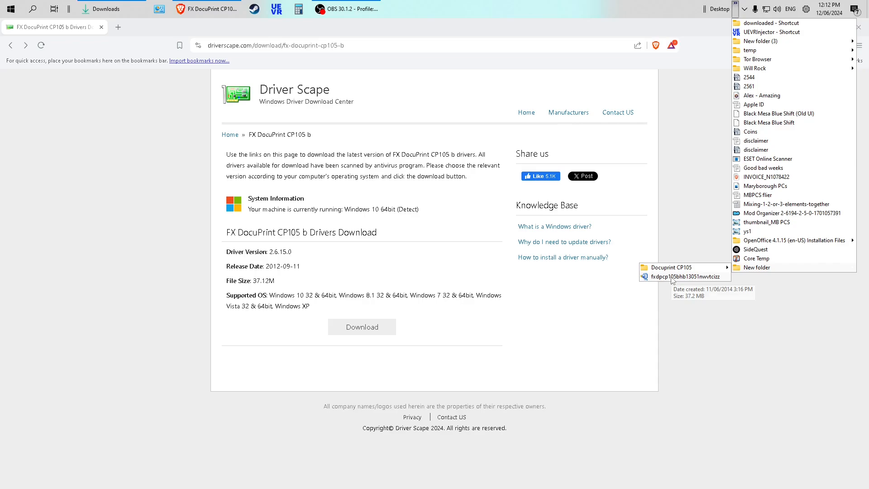
pyautogui.moveTo(758, 268)
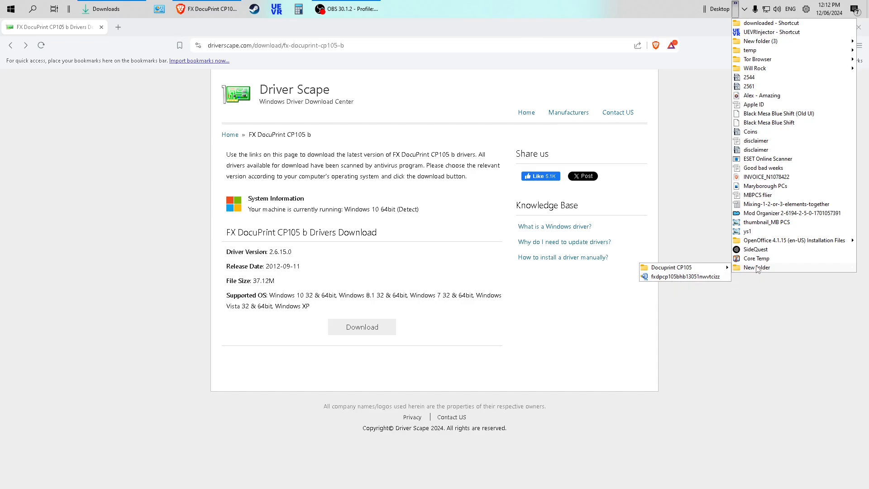
pyautogui.moveTo(671, 267)
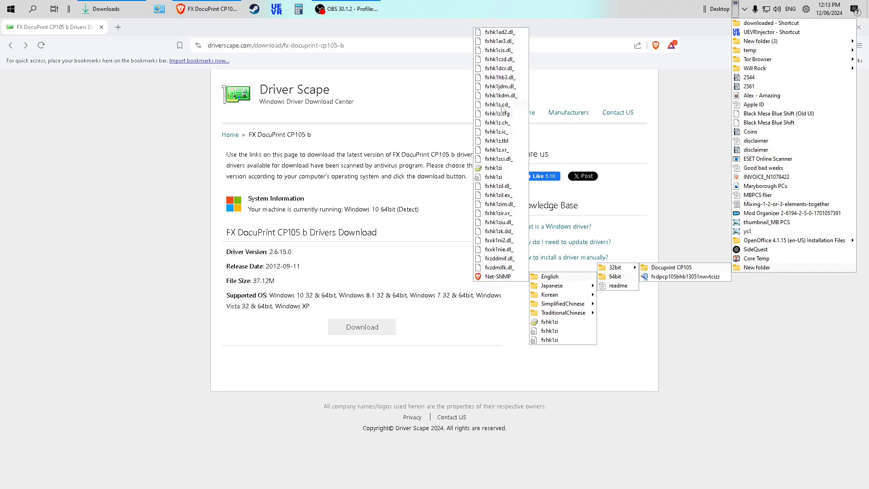
pyautogui.moveTo(504, 205)
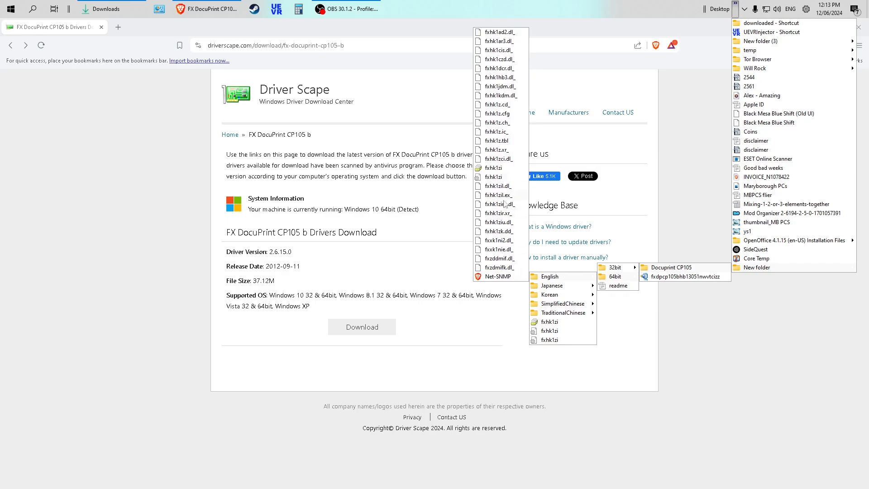
pyautogui.moveTo(514, 119)
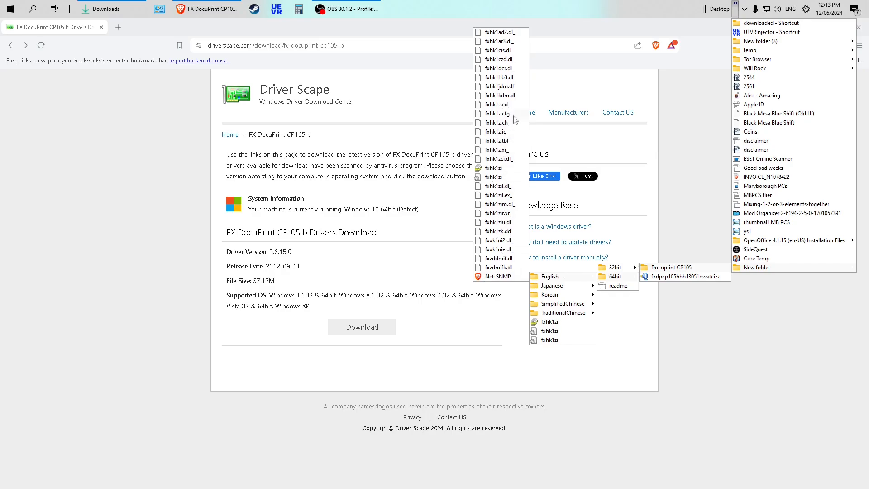
pyautogui.moveTo(495, 142)
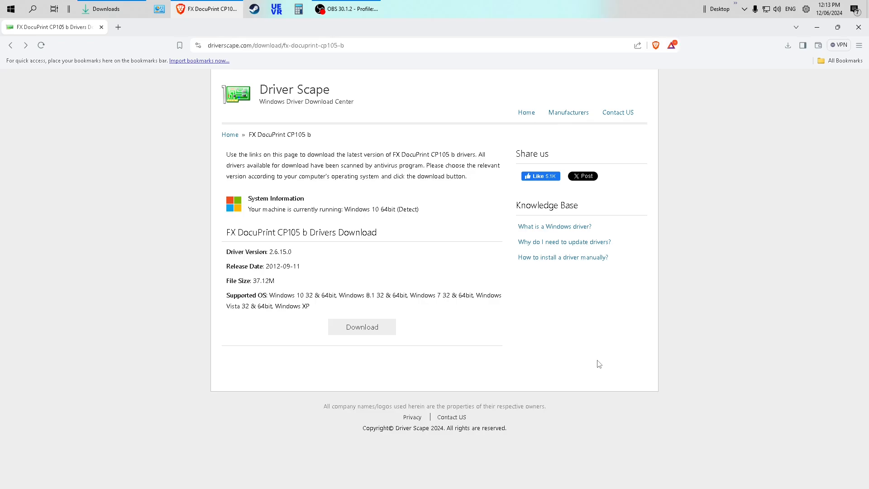
pyautogui.moveTo(603, 355)
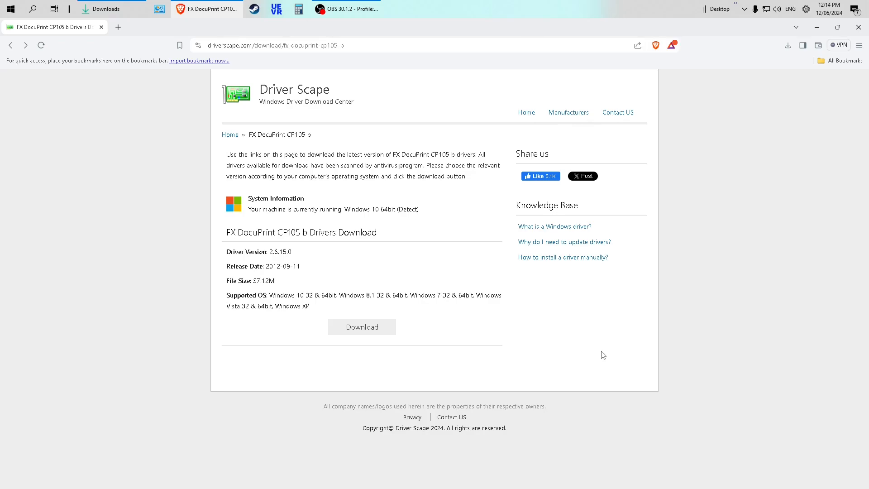
pyautogui.moveTo(616, 354)
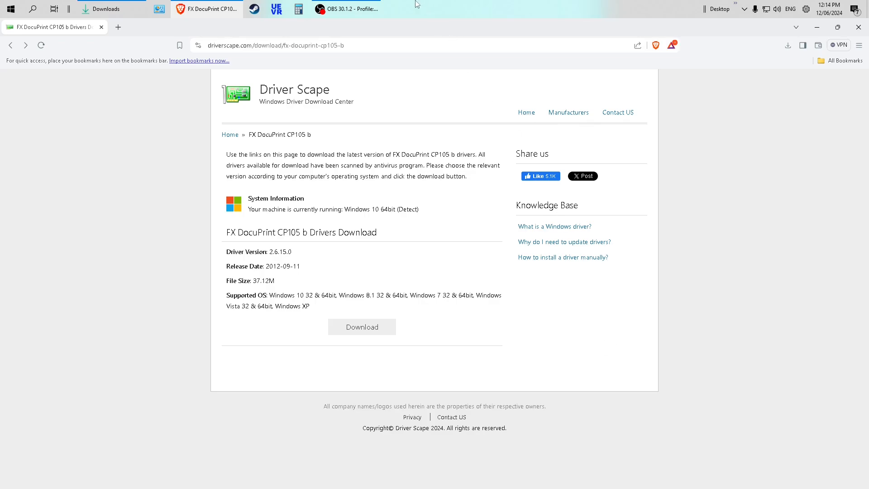
pyautogui.moveTo(359, 310)
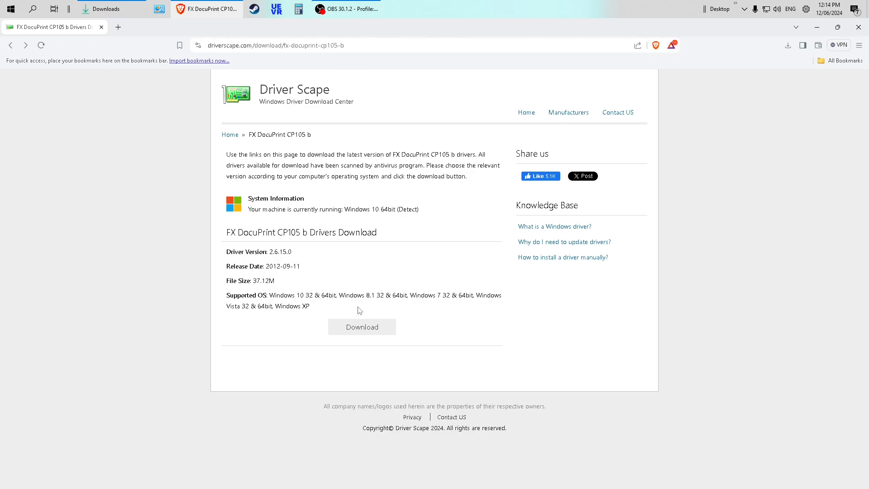